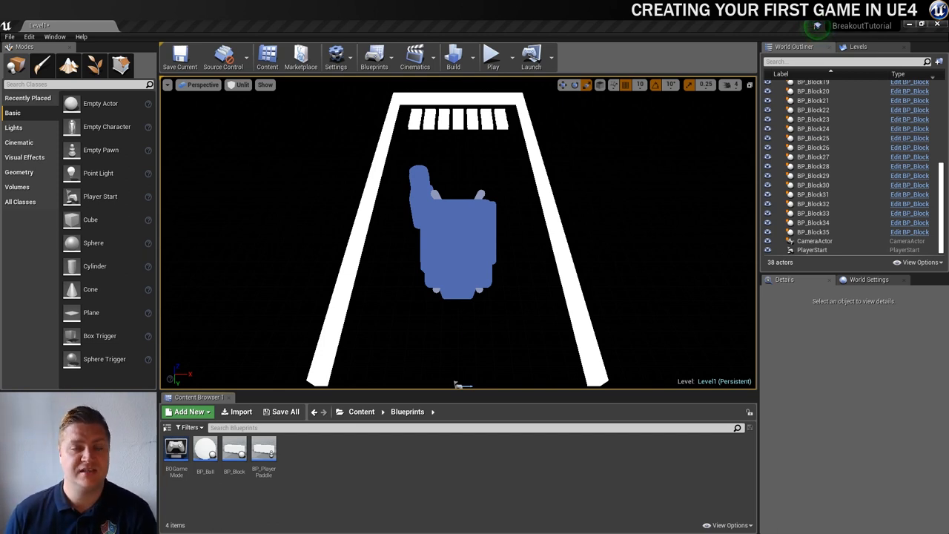
# - Open BP_Ball and add a Set Active node after the LaunchBall event
pyautogui.click(204, 448)
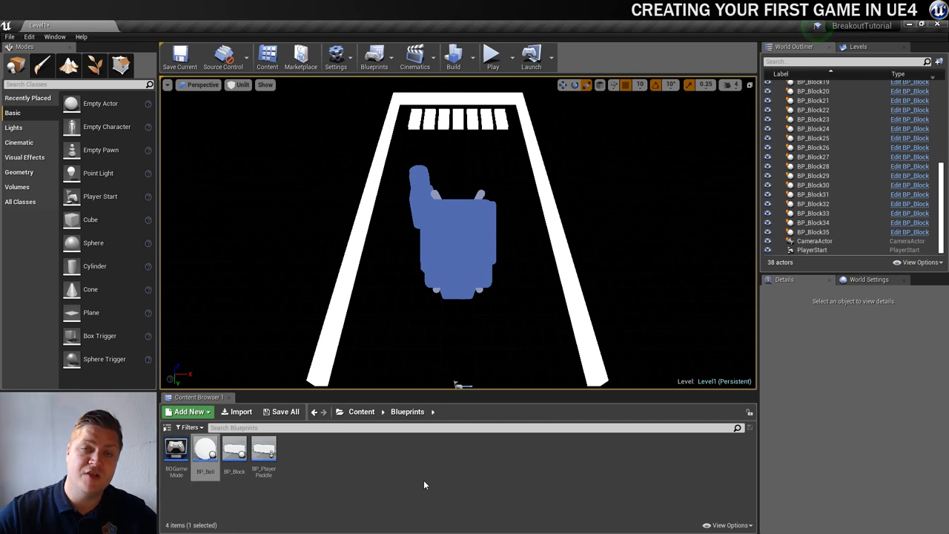
pyautogui.moveTo(205, 451)
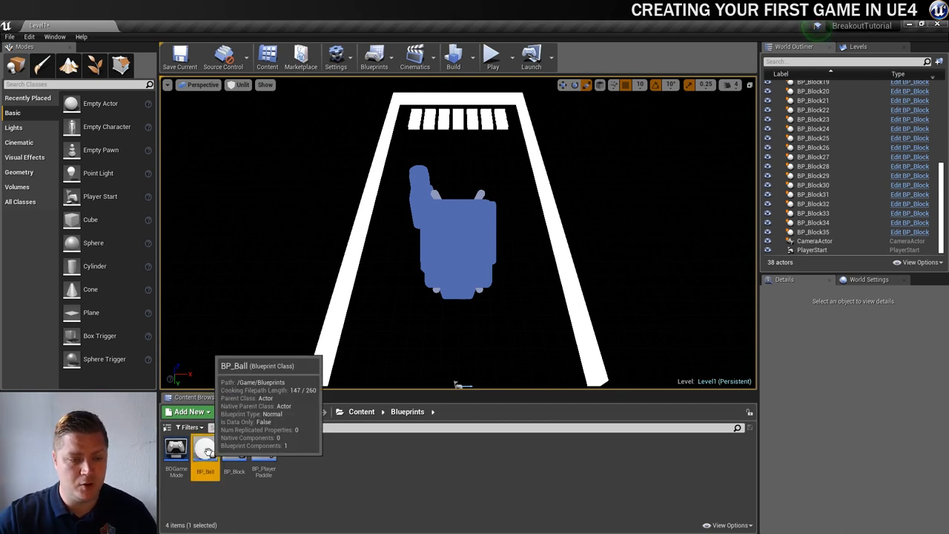
pyautogui.doubleClick(205, 452)
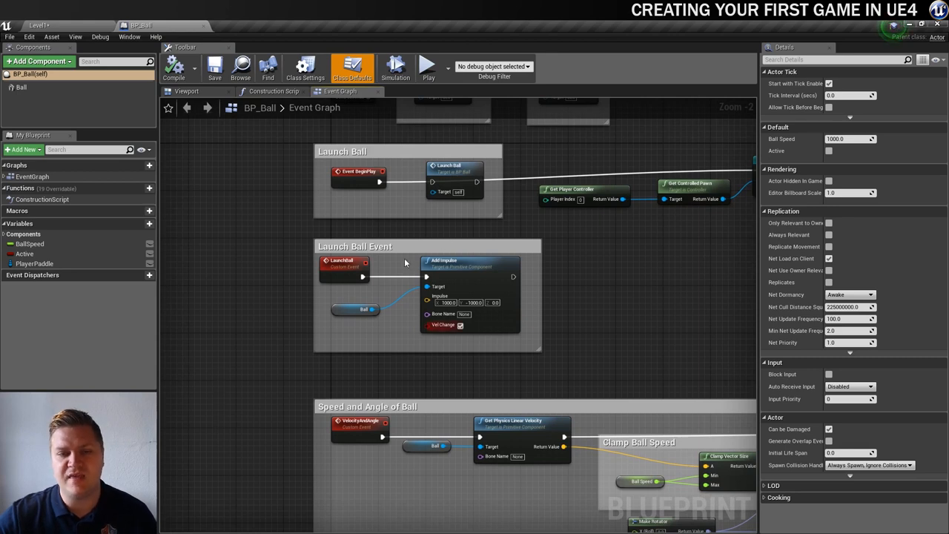
pyautogui.moveTo(400, 277)
pyautogui.write('set active')
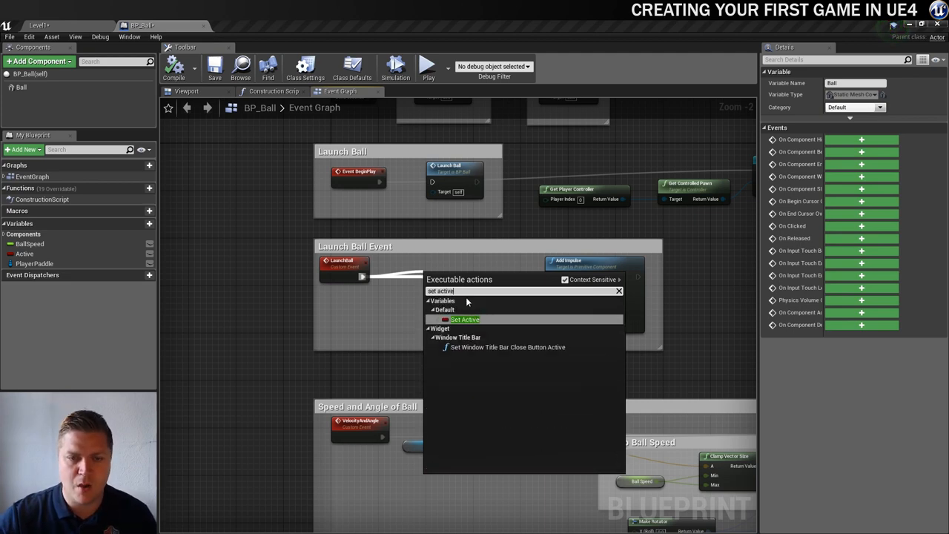
pyautogui.click(464, 319)
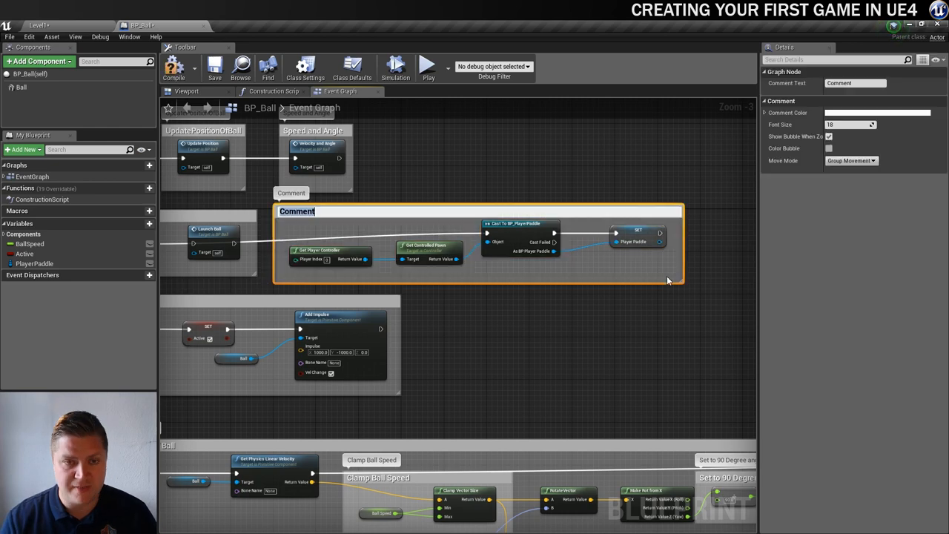
# - Name the new comment box GetPlayerController around the player-controller and paddle-cast nodes
pyautogui.write('GetPl')
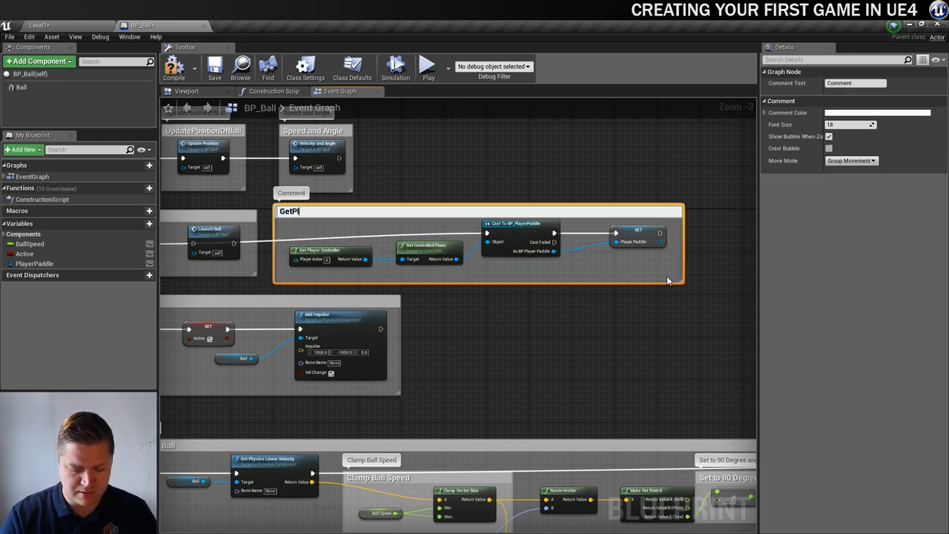
pyautogui.write('ayerContoll')
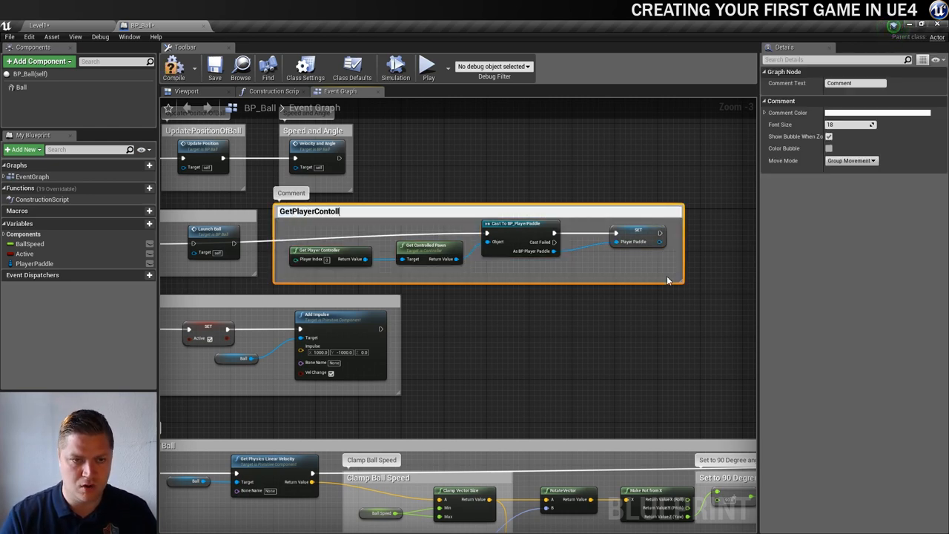
pyautogui.press('BackSpace')
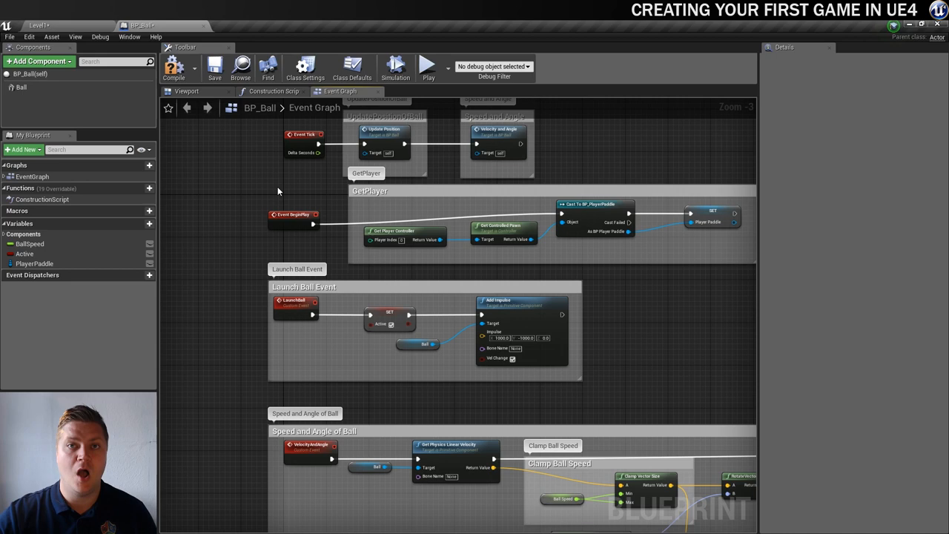
pyautogui.moveTo(175, 66)
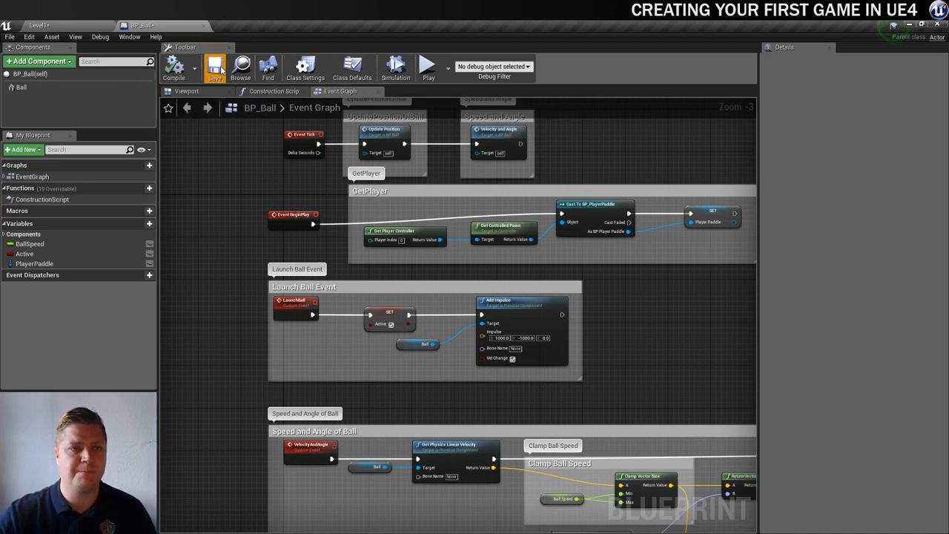
# - Return to the level view and open BP_PlayerPaddle from the Content Browser
pyautogui.click(39, 24)
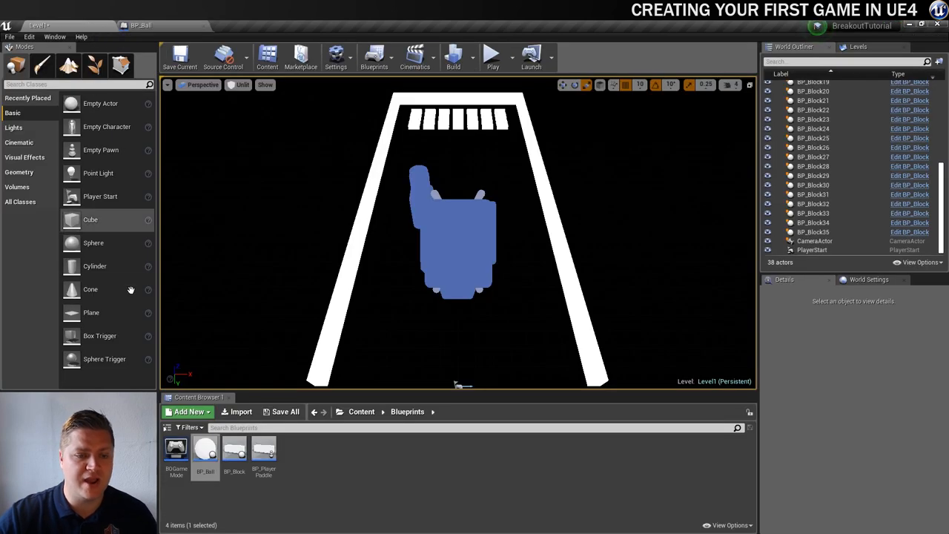
pyautogui.click(263, 452)
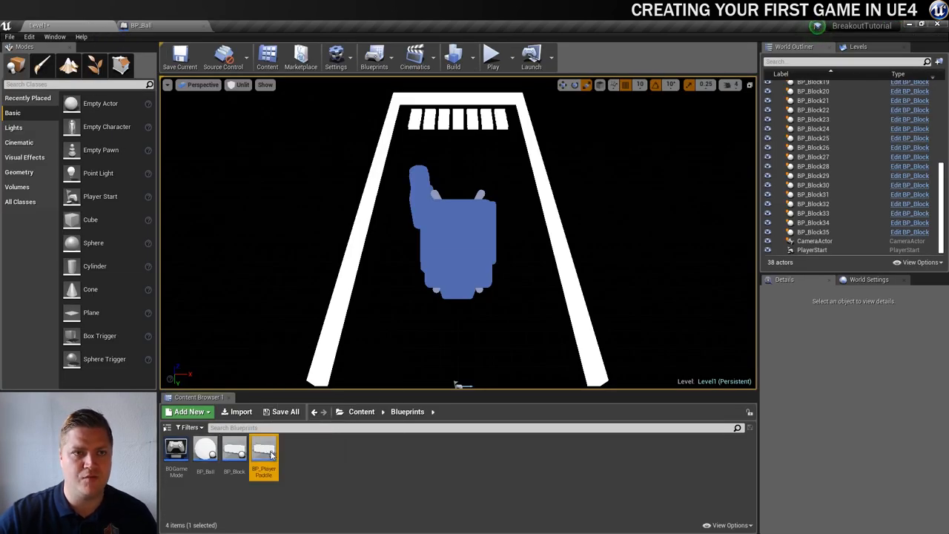
pyautogui.doubleClick(264, 448)
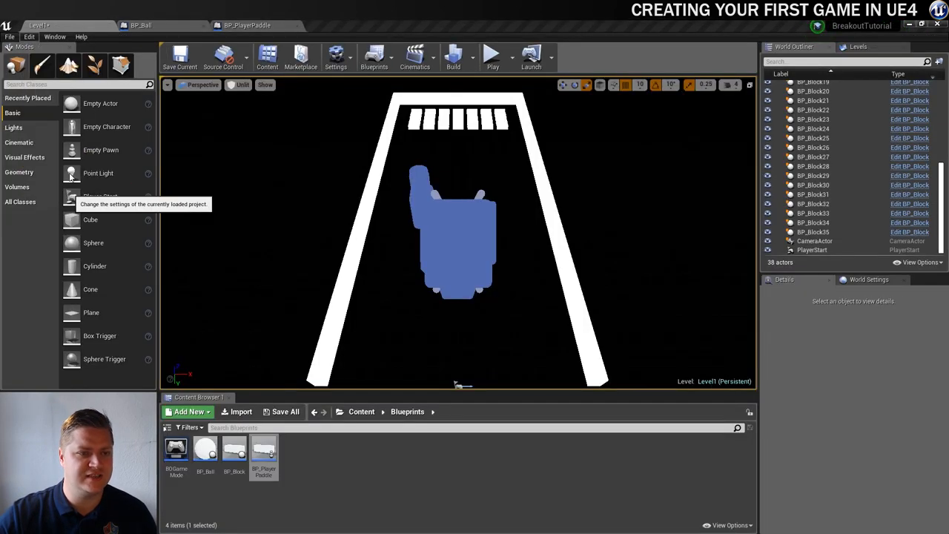
# - Inspect Project Settings input bindings for the Fire action, then return to the paddle graph
pyautogui.click(335, 56)
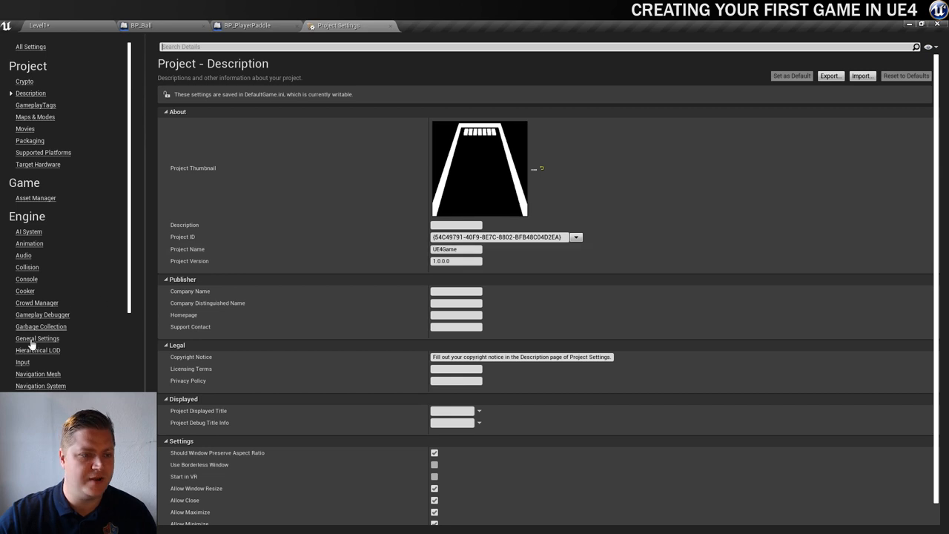
pyautogui.click(24, 362)
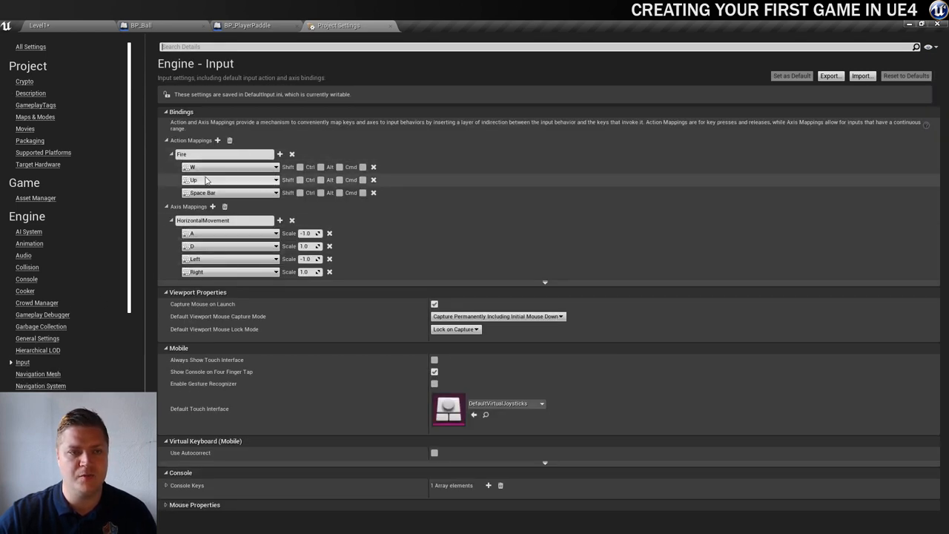
pyautogui.moveTo(374, 26)
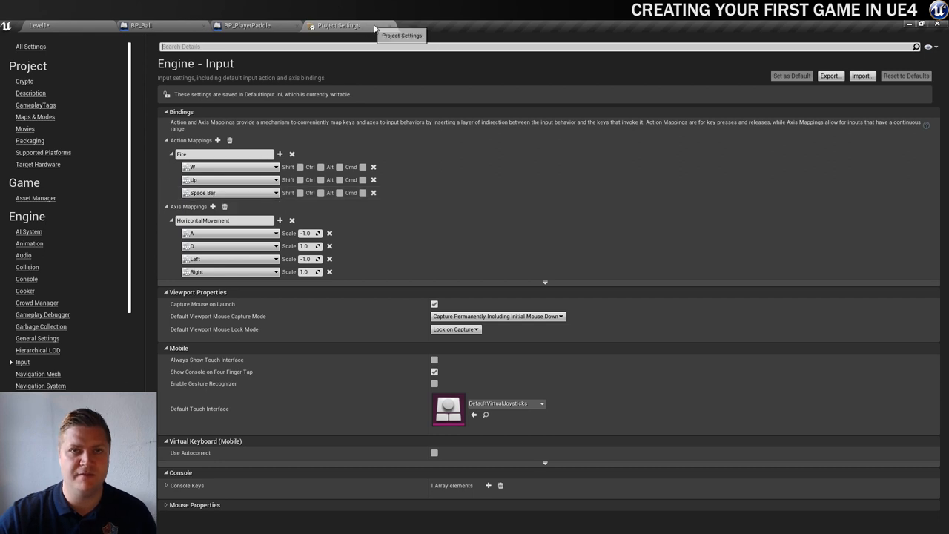
pyautogui.click(246, 24)
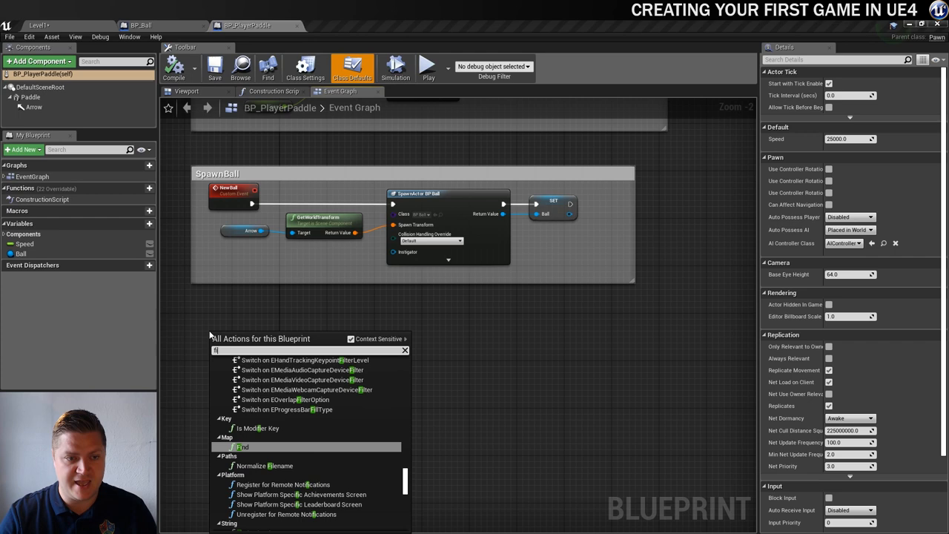
# - Add an InputAction Fire event node to the paddle's Event Graph
pyautogui.write('fire')
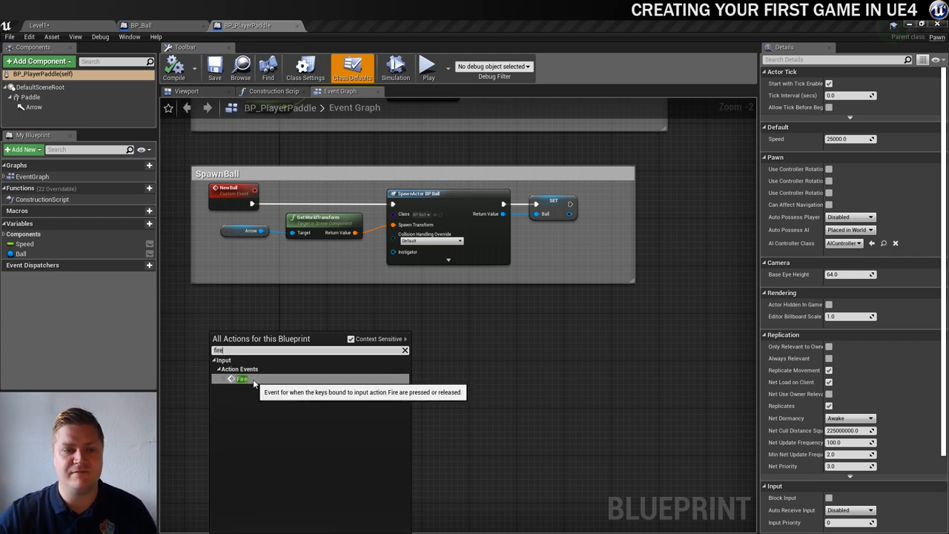
pyautogui.click(242, 379)
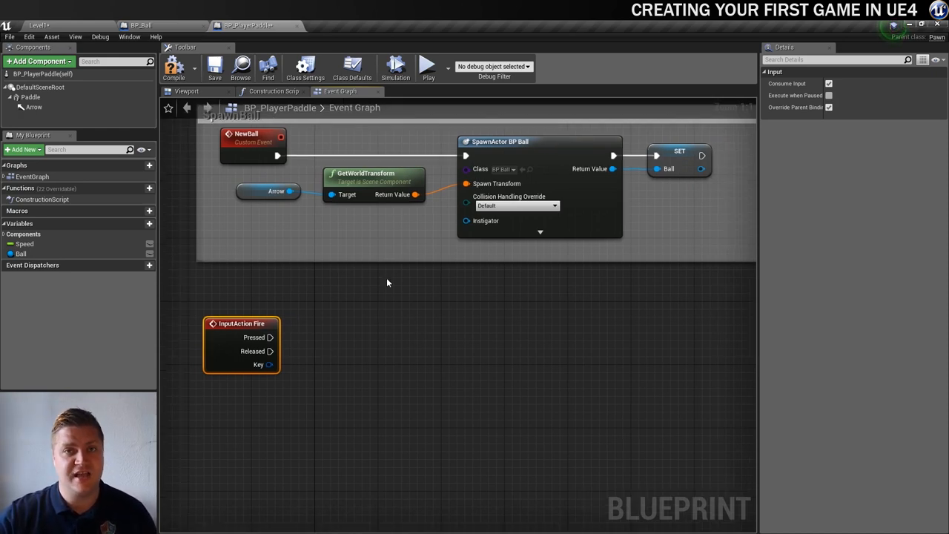
pyautogui.moveTo(21, 254)
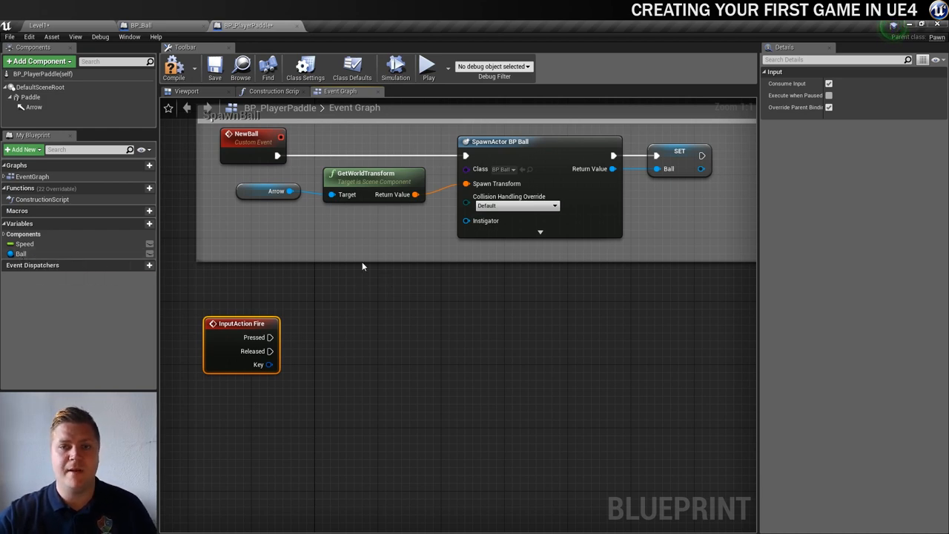
pyautogui.moveTo(517, 146)
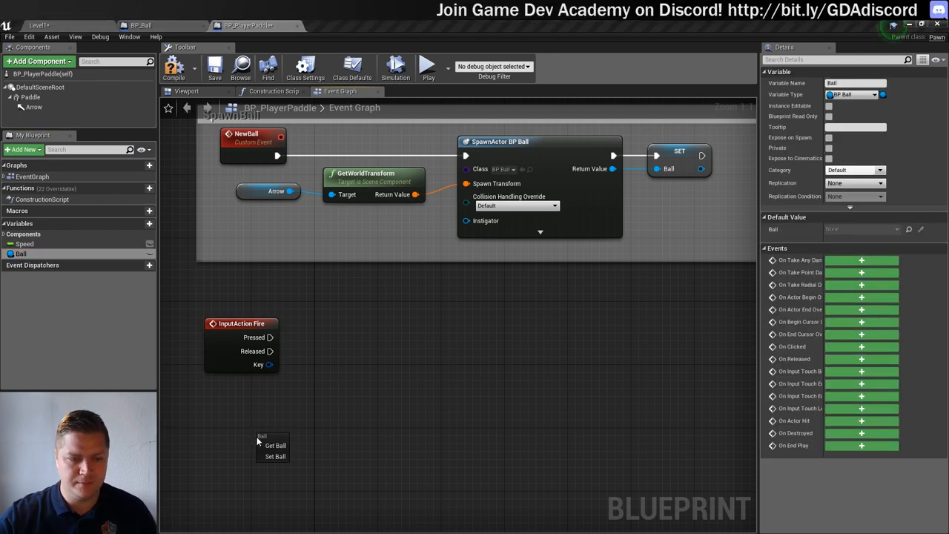
# - Read the Ball variable, add an Is Valid check and an Active getter beneath it
pyautogui.click(276, 444)
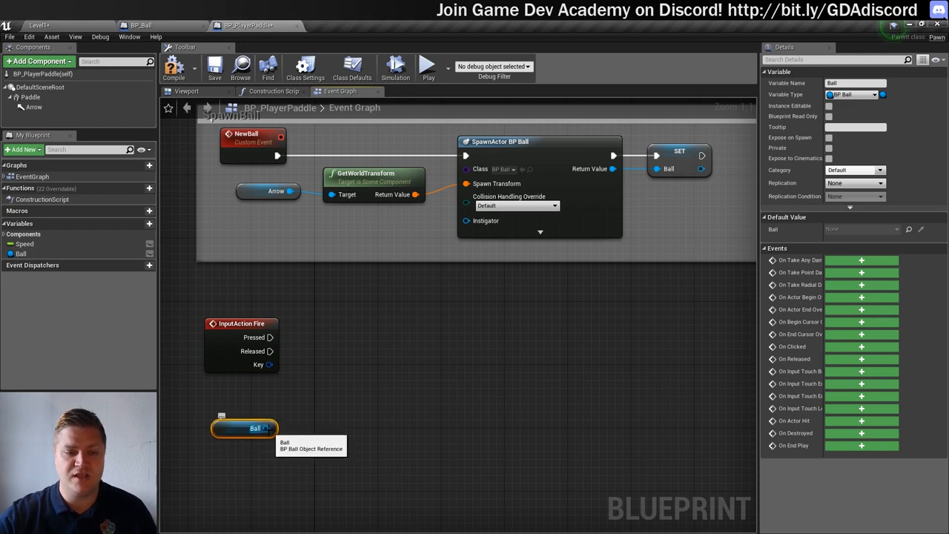
pyautogui.moveTo(263, 427); pyautogui.dragTo(311, 413)
pyautogui.write('isvalid')
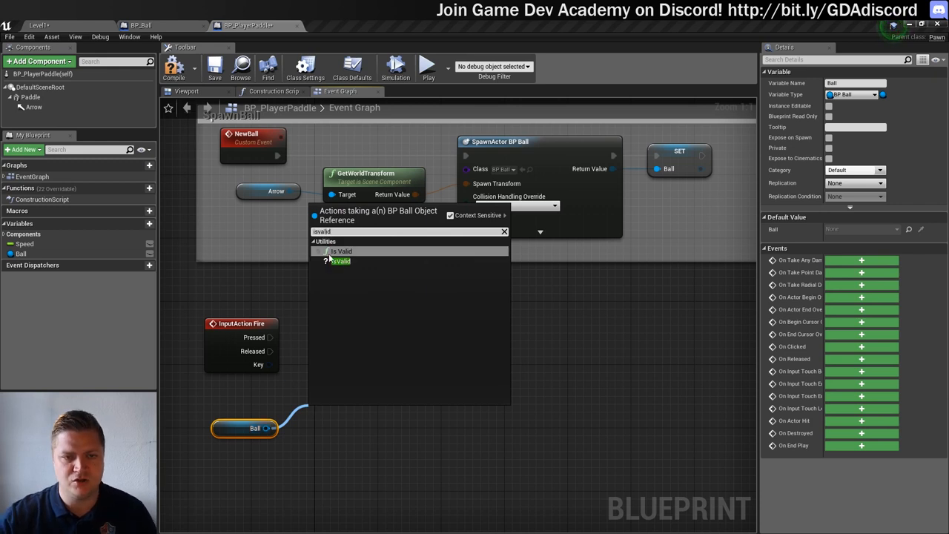
pyautogui.click(340, 261)
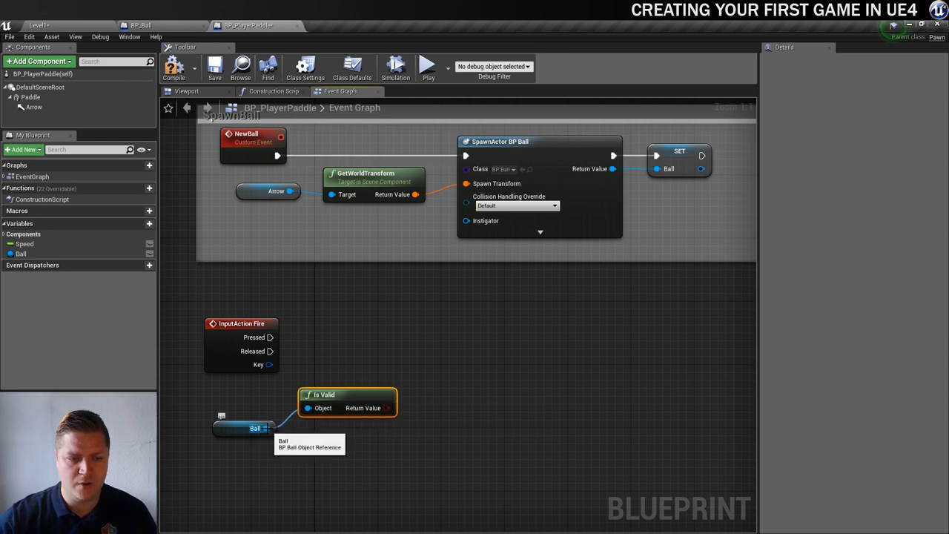
pyautogui.moveTo(265, 427); pyautogui.dragTo(308, 467)
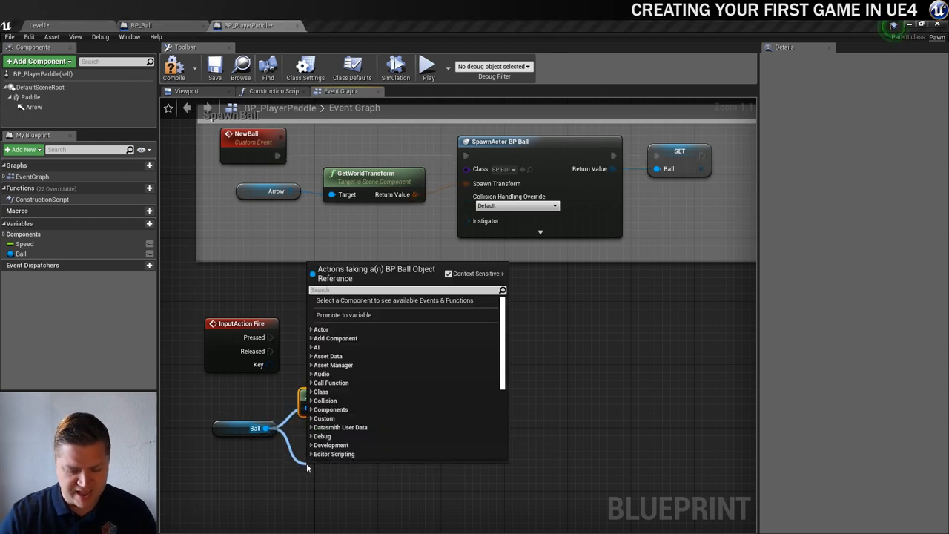
pyautogui.write('active')
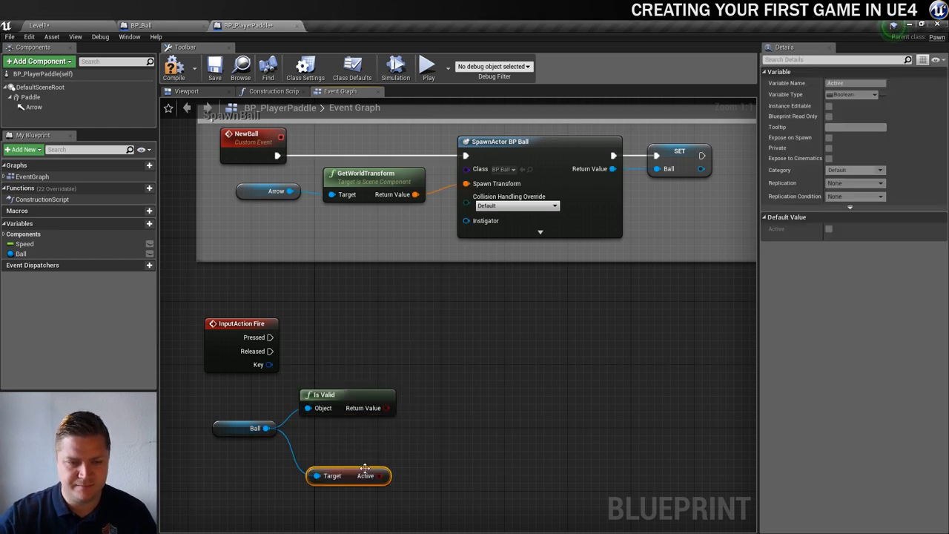
pyautogui.moveTo(348, 474); pyautogui.dragTo(341, 451)
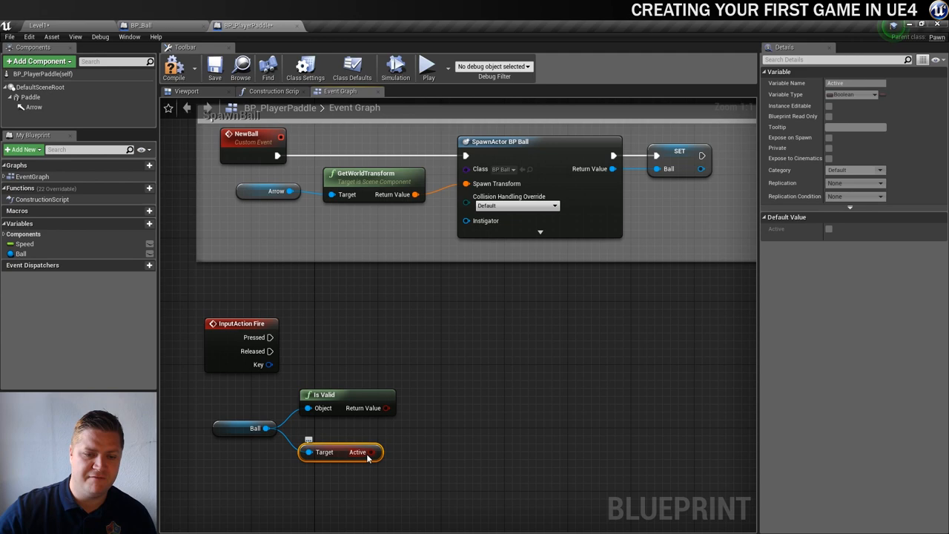
# - Negate Active with a NOT Boolean and start an AND from the Is Valid result
pyautogui.moveTo(373, 452); pyautogui.dragTo(418, 445)
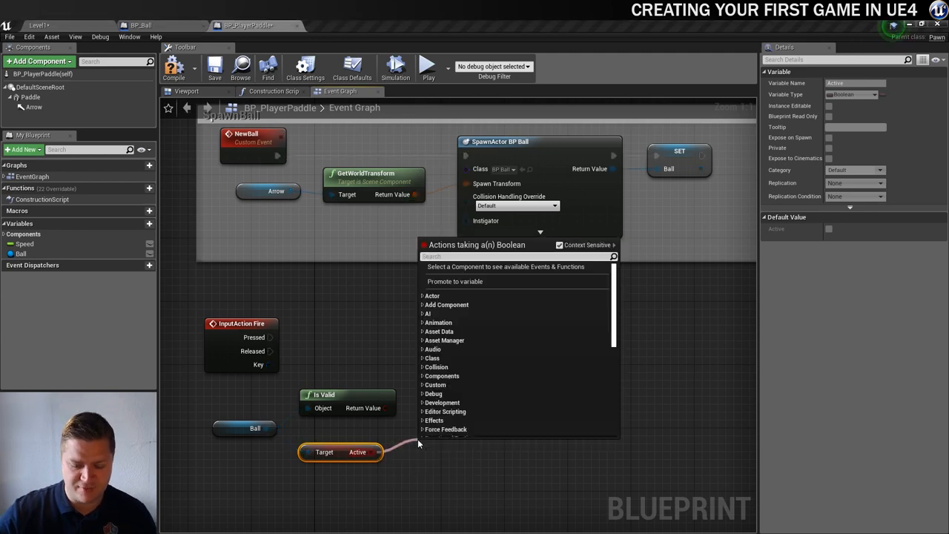
pyautogui.write('not')
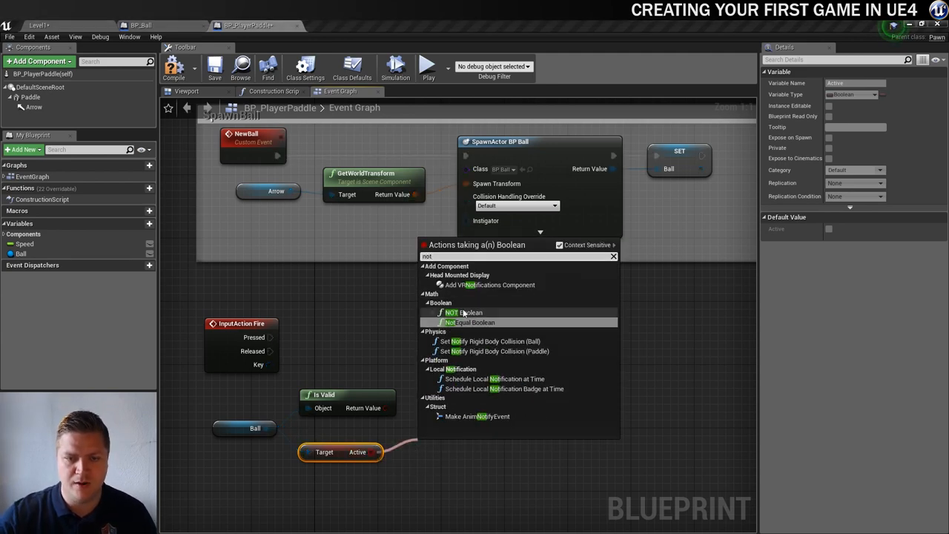
pyautogui.click(458, 311)
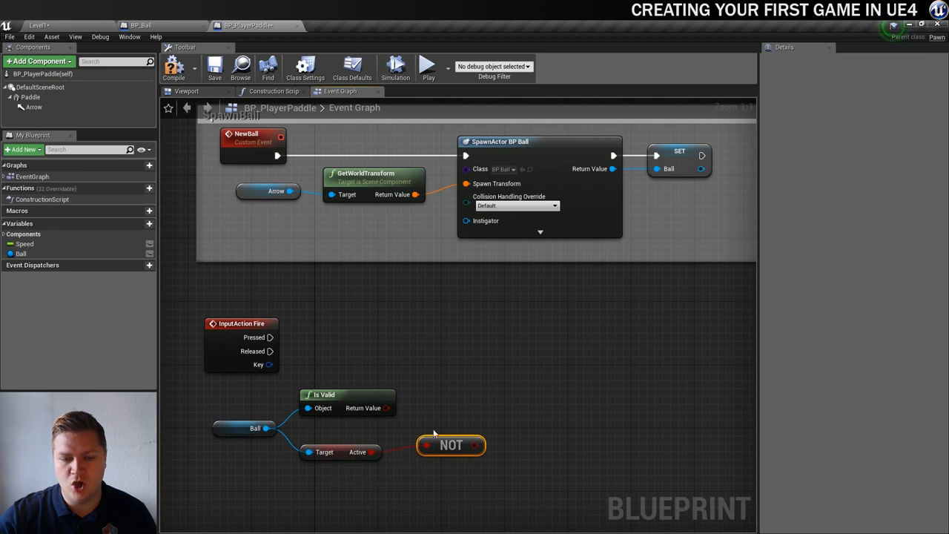
pyautogui.moveTo(353, 455)
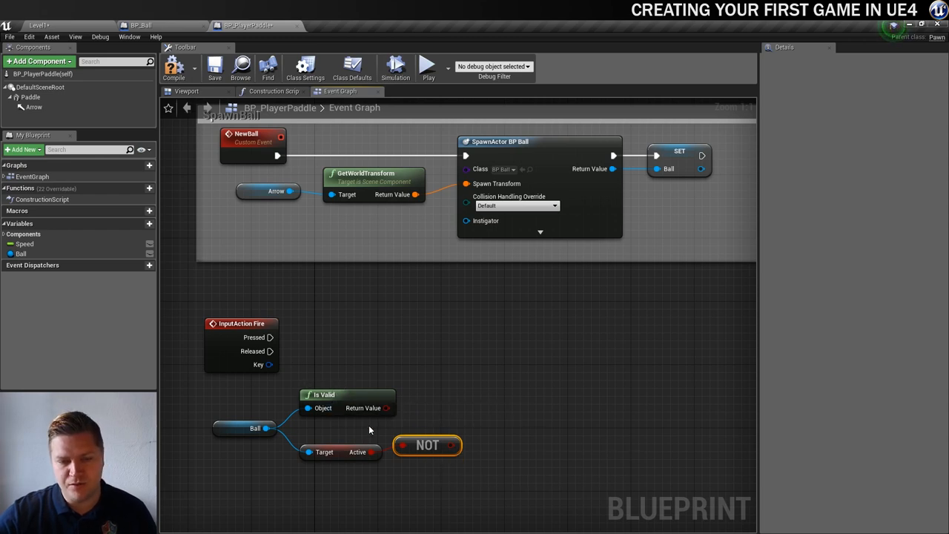
pyautogui.moveTo(367, 450)
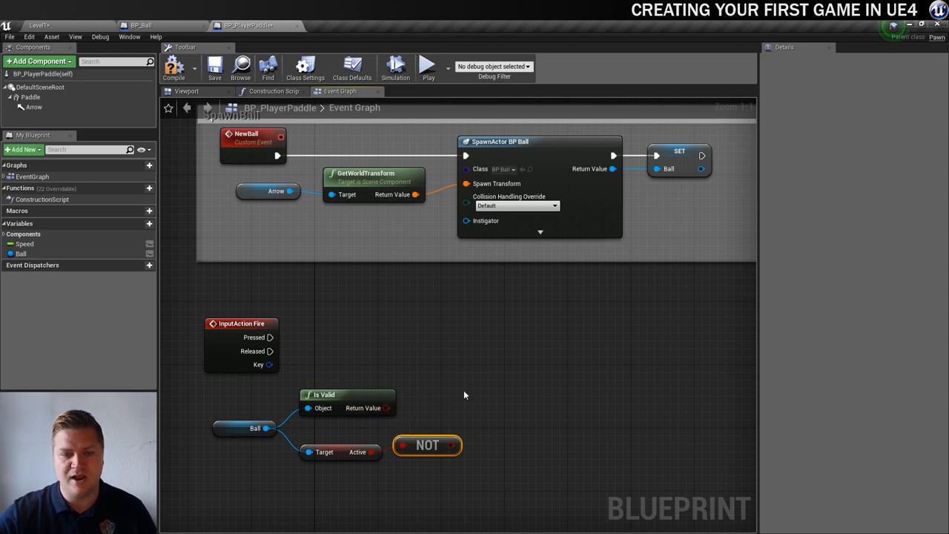
pyautogui.moveTo(386, 408); pyautogui.dragTo(474, 384)
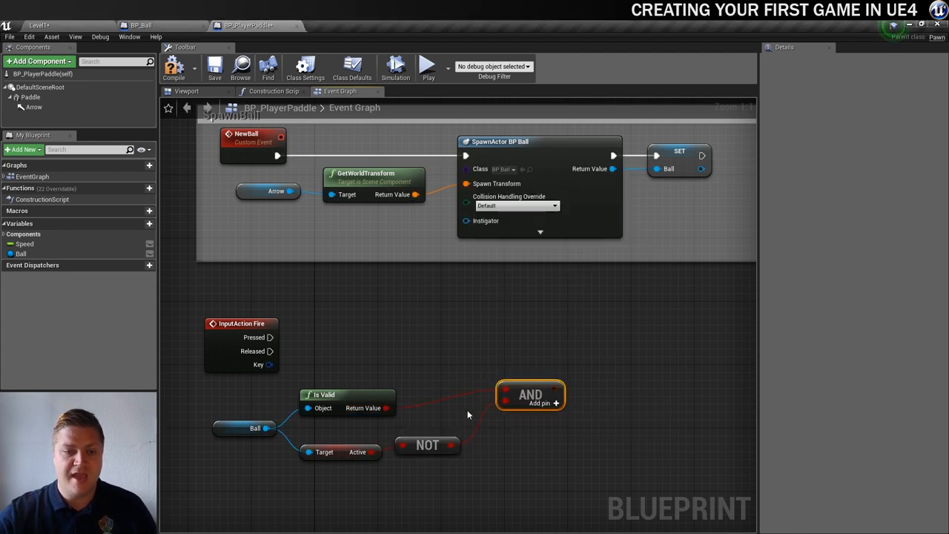
pyautogui.moveTo(492, 436)
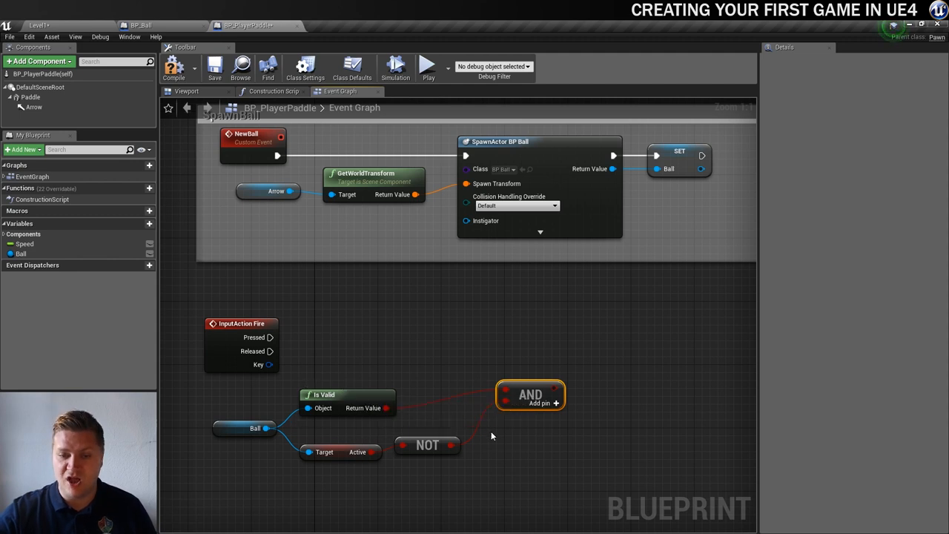
pyautogui.moveTo(596, 385)
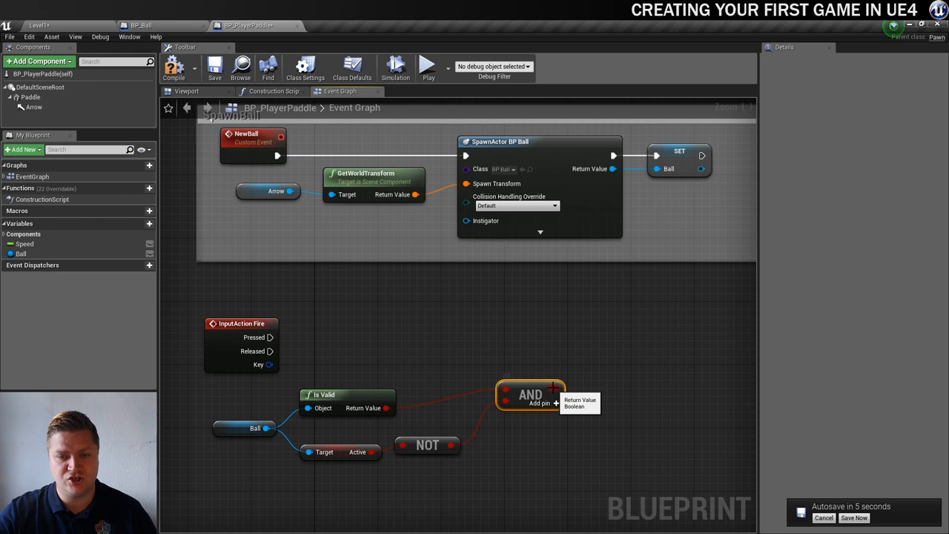
# - Branch on the AND result and call Launch Ball on the Ball reference
pyautogui.moveTo(561, 393); pyautogui.dragTo(585, 363)
pyautogui.write('bran')
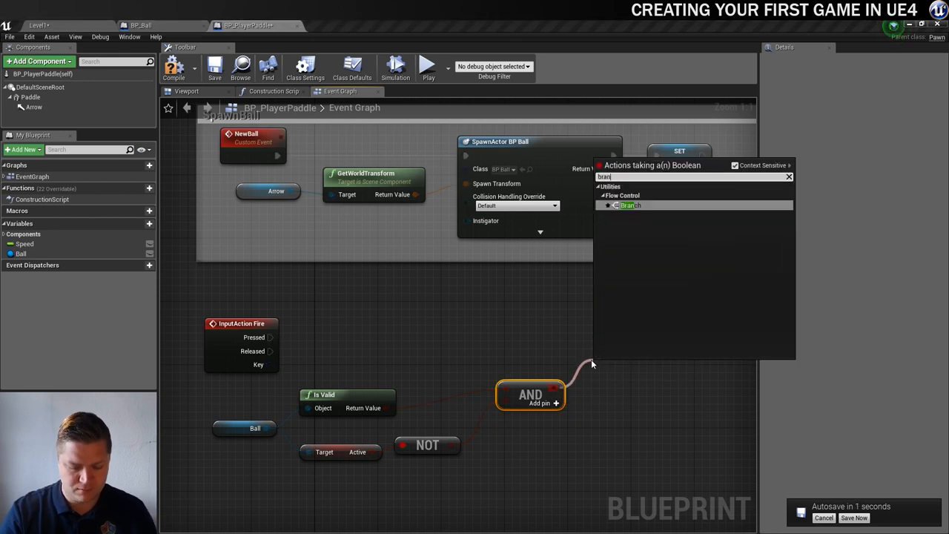
pyautogui.click(631, 204)
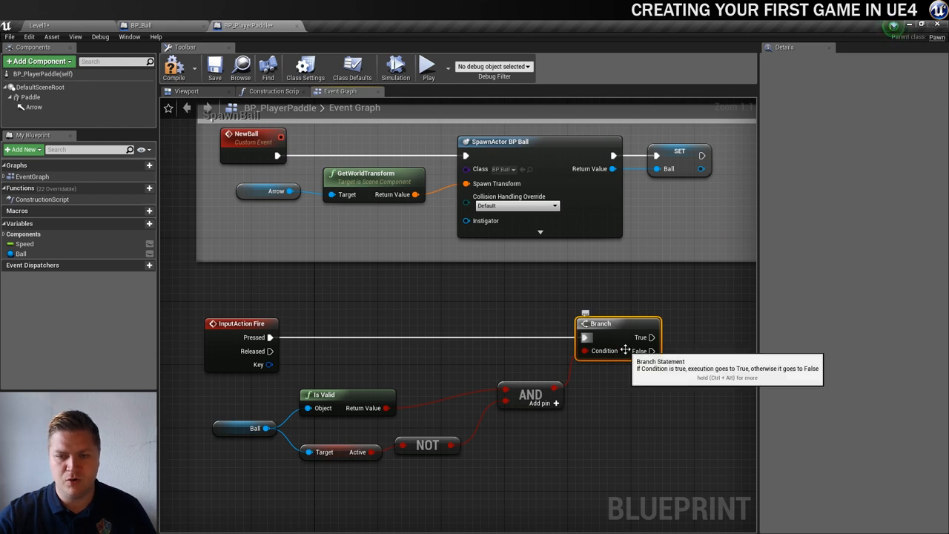
pyautogui.moveTo(593, 350)
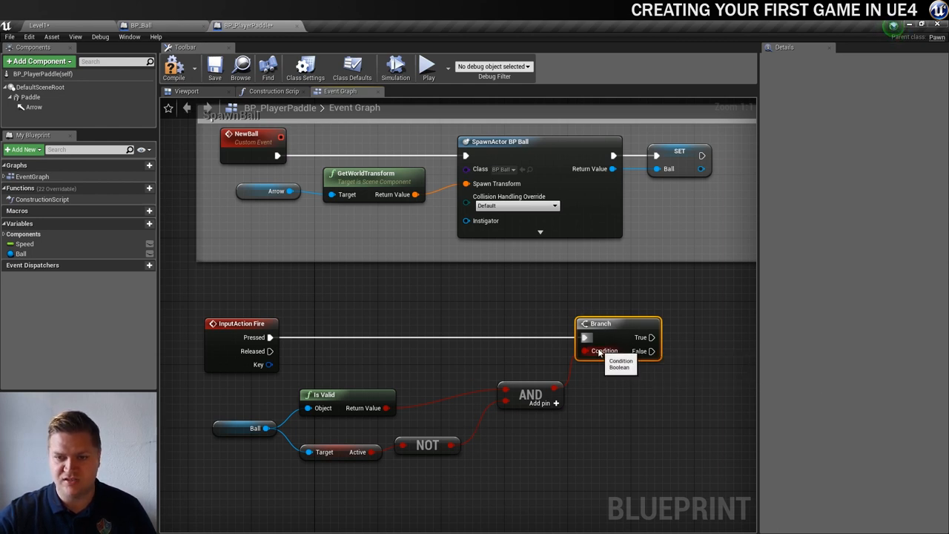
pyautogui.moveTo(530, 415)
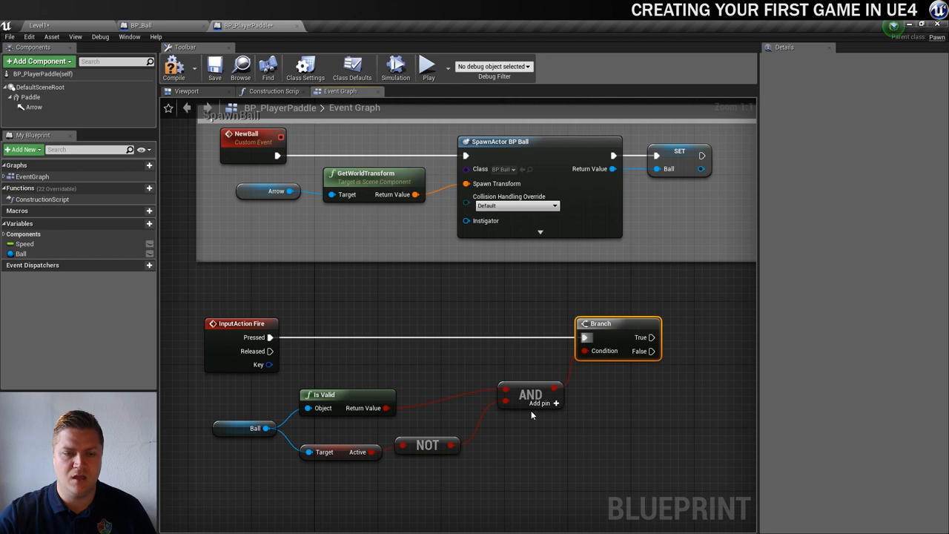
pyautogui.moveTo(664, 394)
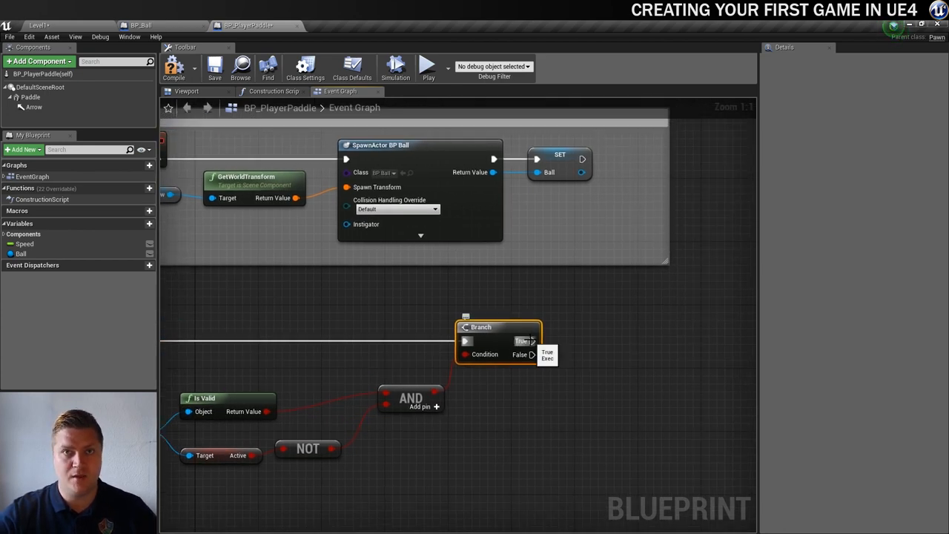
pyautogui.moveTo(387, 444)
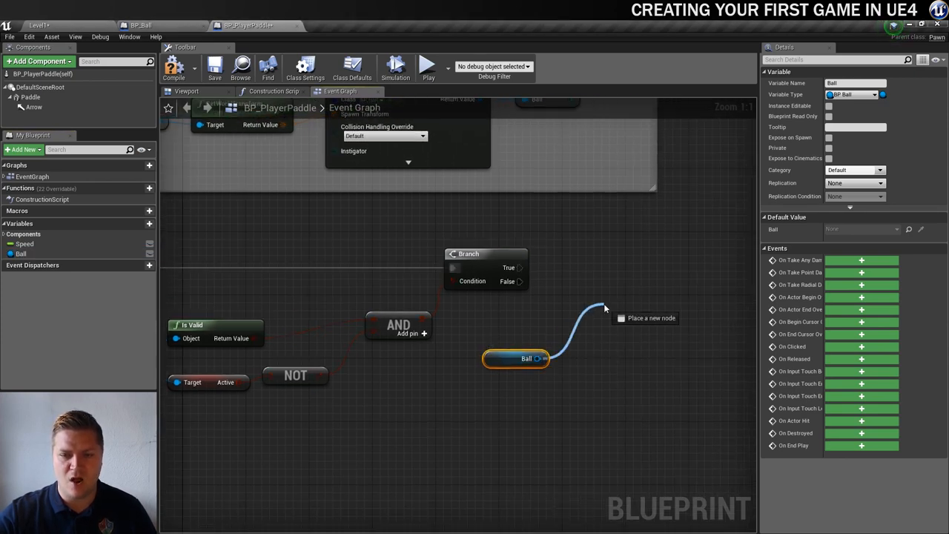
pyautogui.write('laun')
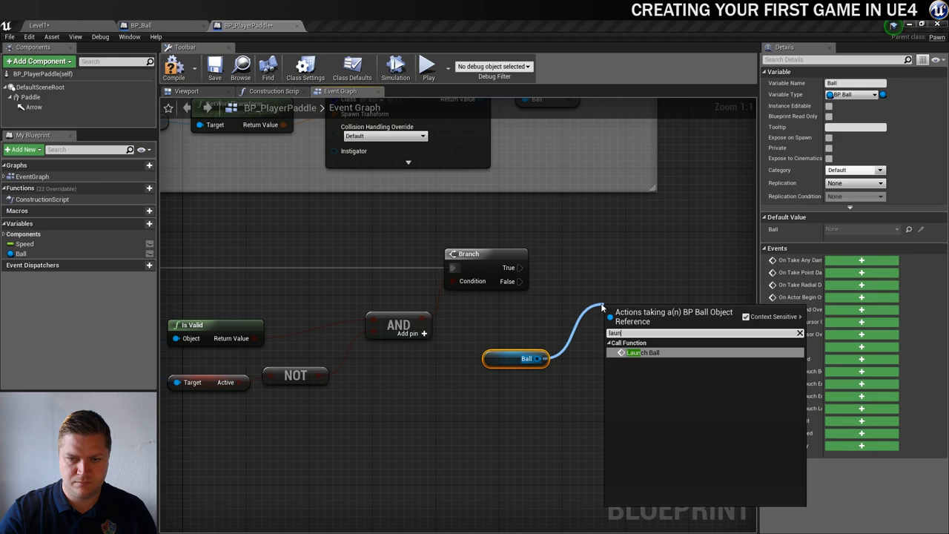
pyautogui.click(643, 353)
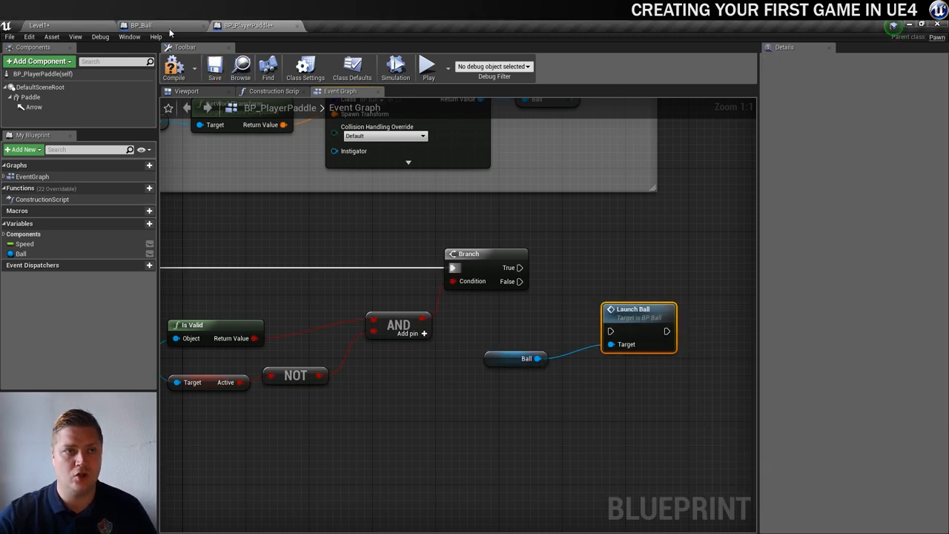
# - Check the ball blueprint, then wire Fire's Pressed pin into the Branch
pyautogui.click(141, 24)
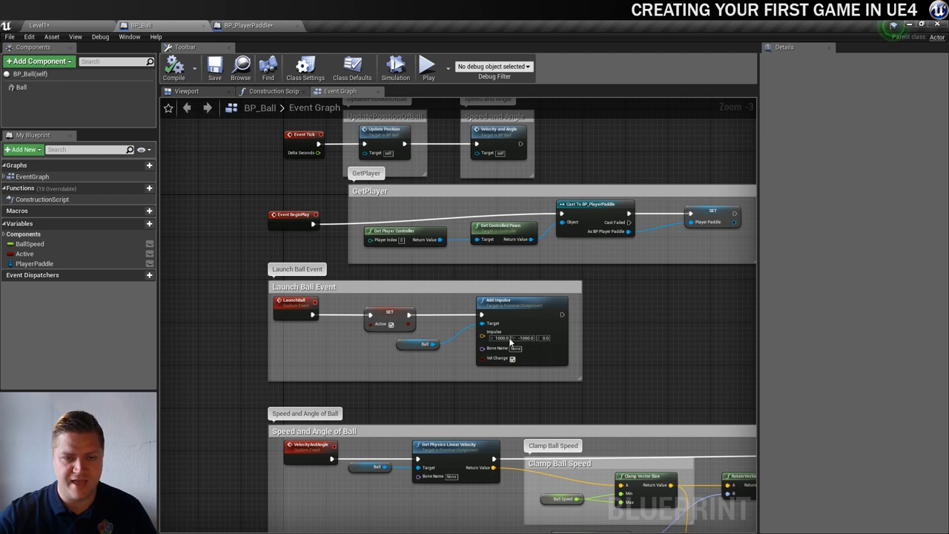
pyautogui.moveTo(388, 314)
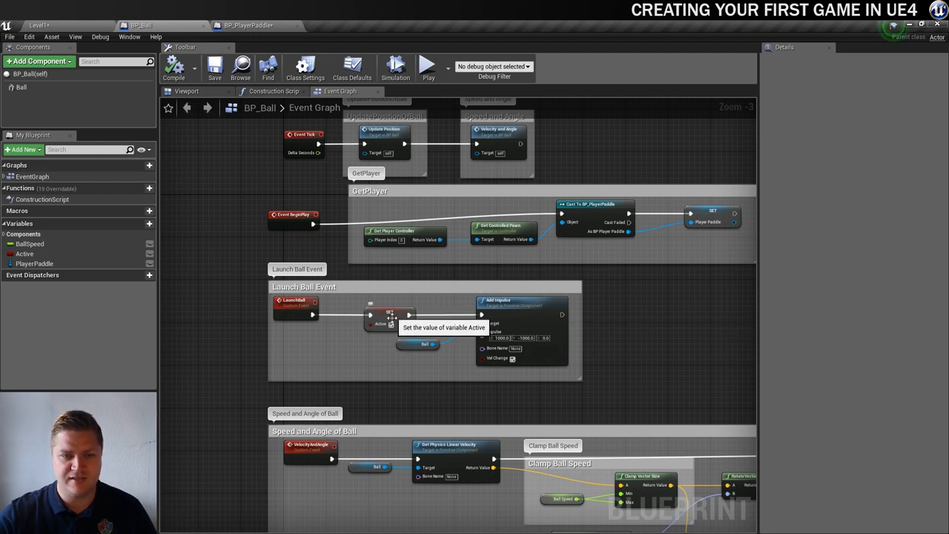
pyautogui.click(248, 24)
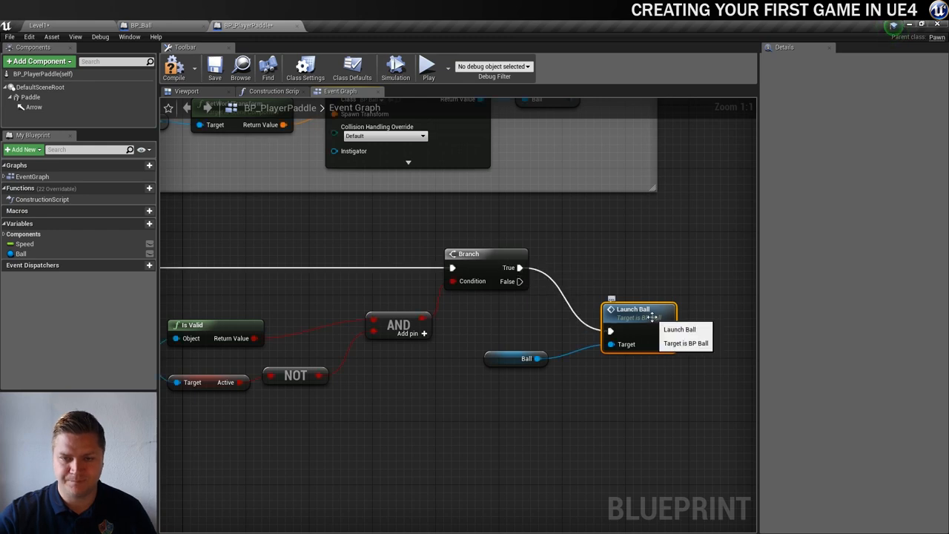
pyautogui.moveTo(635, 310); pyautogui.dragTo(600, 252)
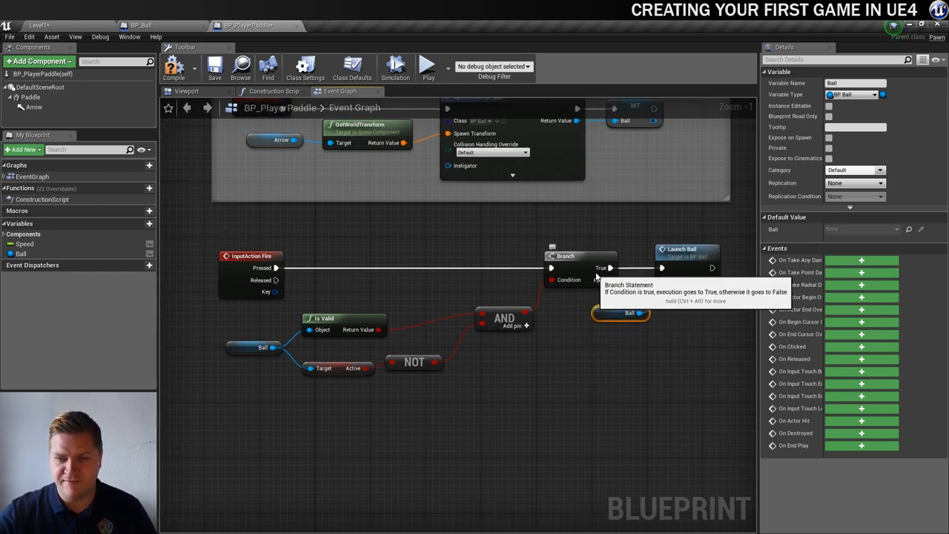
pyautogui.moveTo(693, 268)
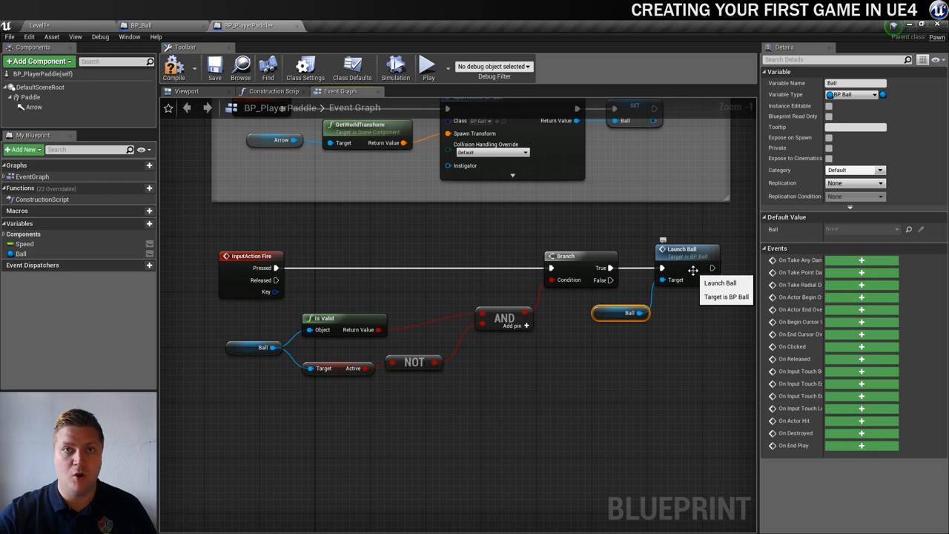
pyautogui.moveTo(415, 257)
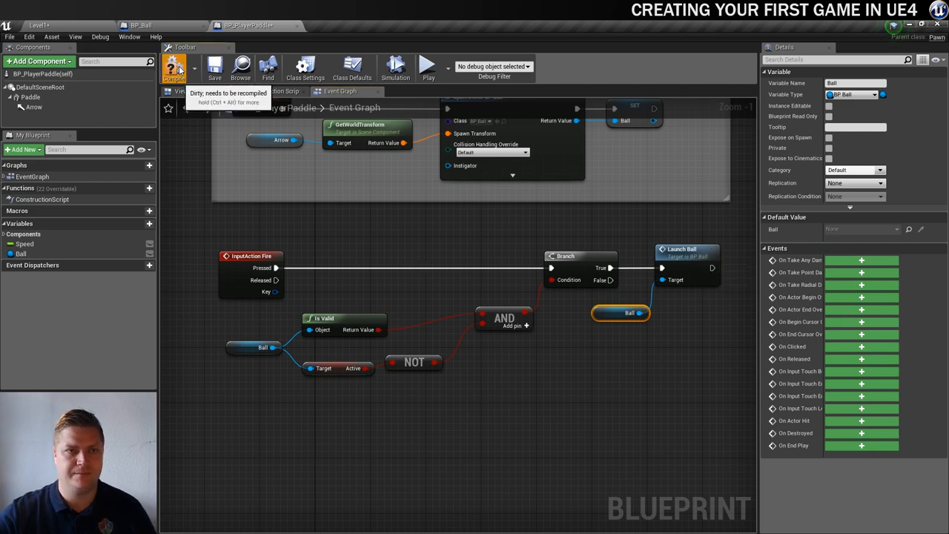
# - Compile the paddle blueprint and play the level to test firing the ball
pyautogui.click(174, 67)
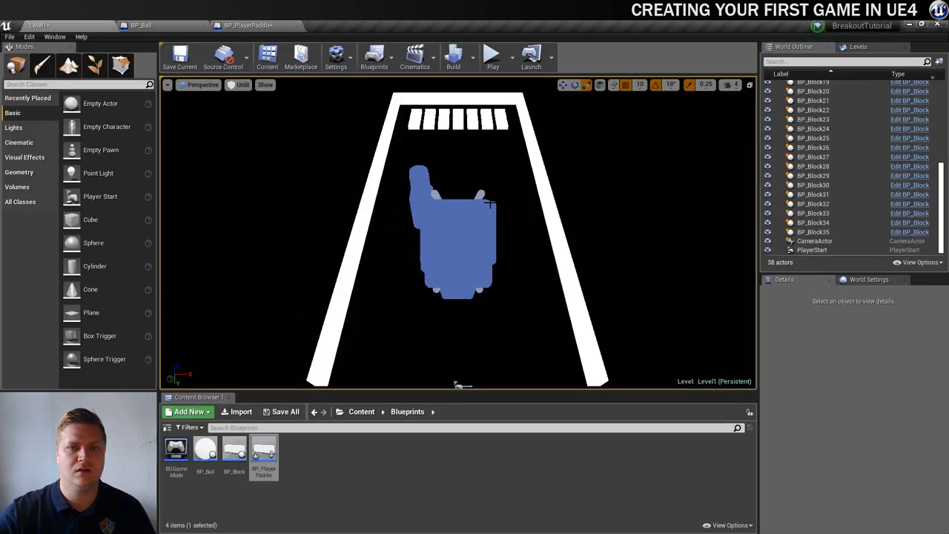
pyautogui.click(492, 54)
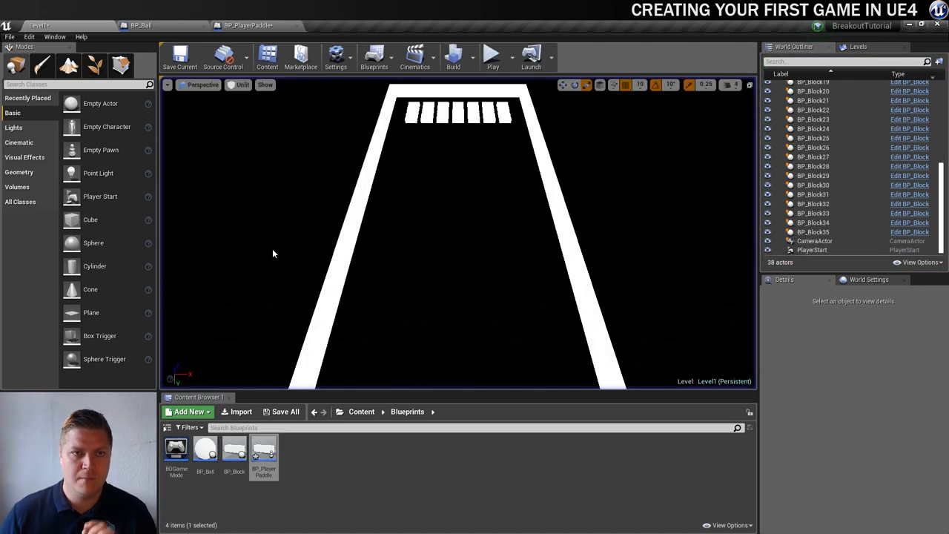
# - Wrap the Fire event's nodes in a comment box labelled Fire
pyautogui.click(248, 24)
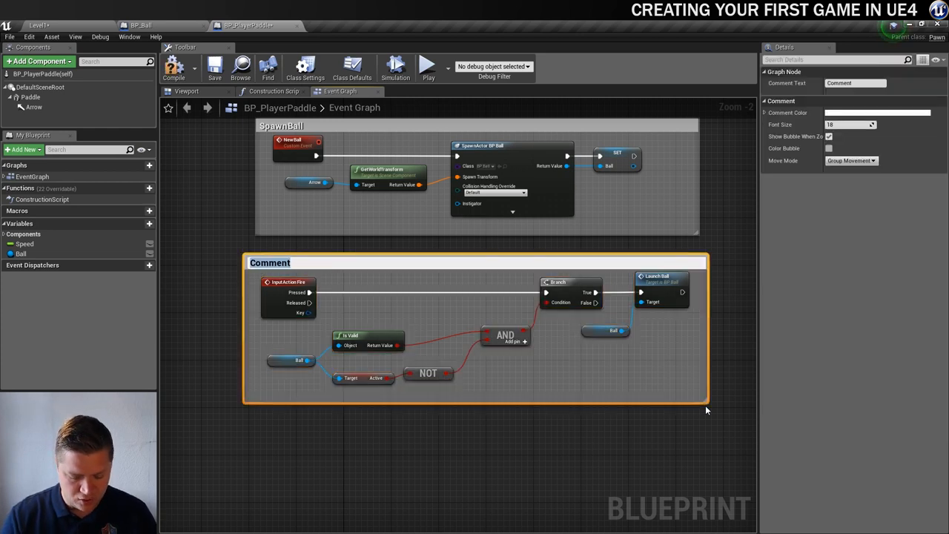
pyautogui.write('Lauc')
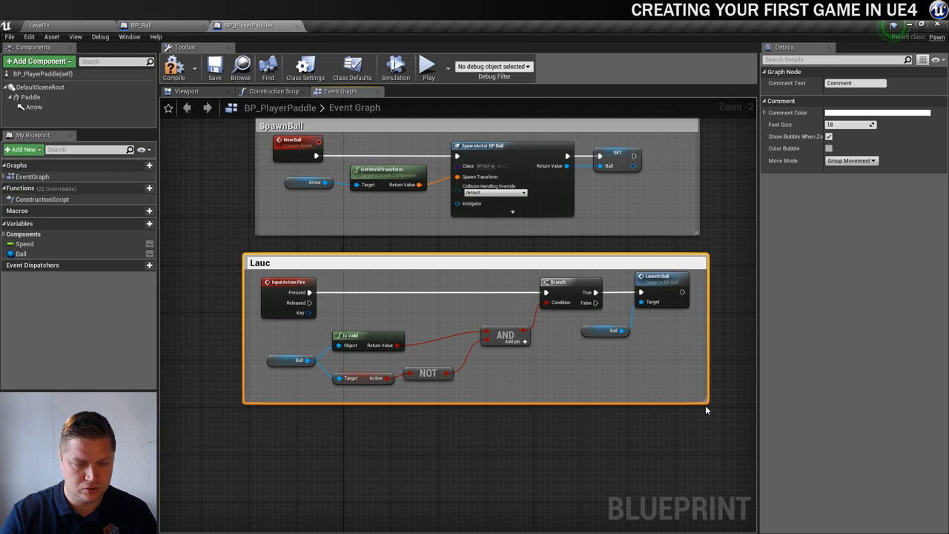
pyautogui.write('Fire')
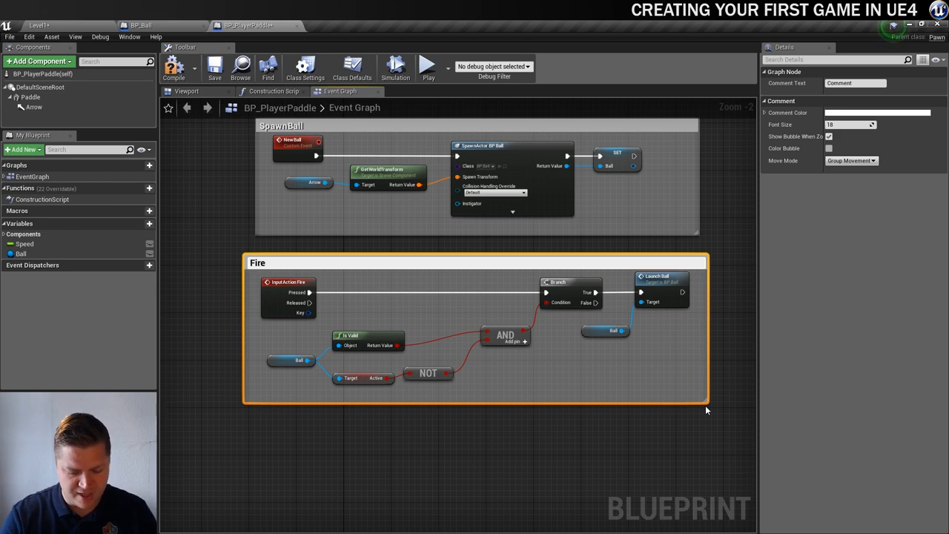